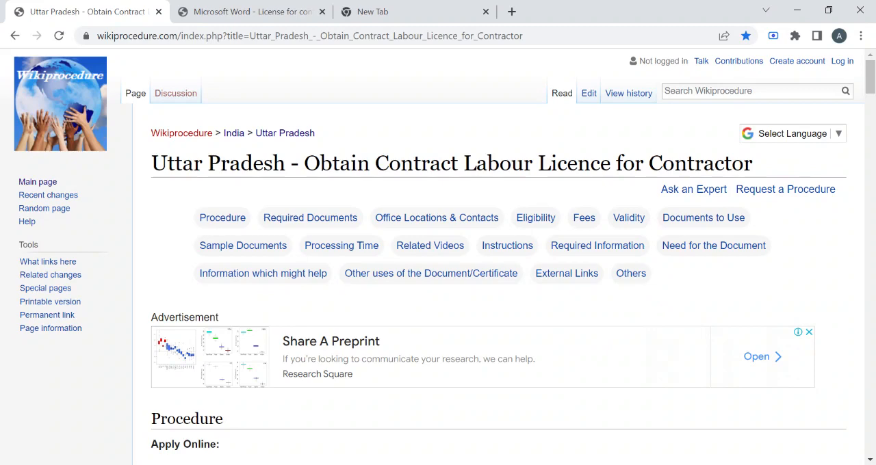
mouse_move(654, 274)
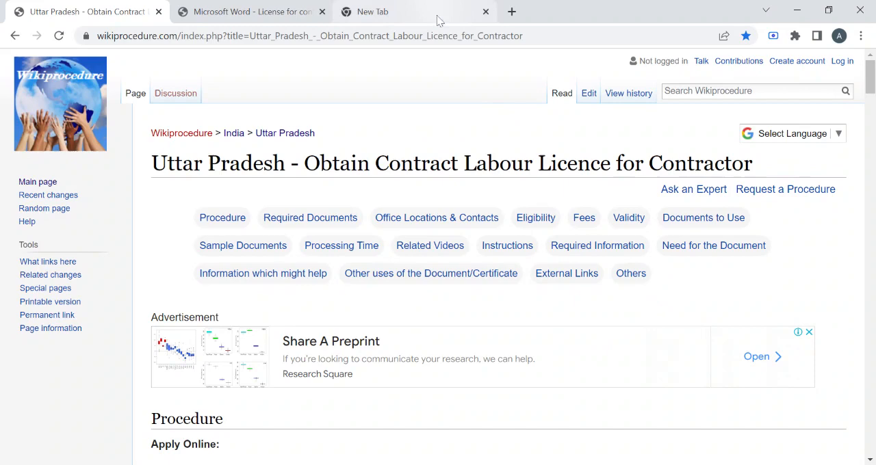
- Show the translation language list over the Uttar Pradesh contract labour licence article
left_click(308, 35)
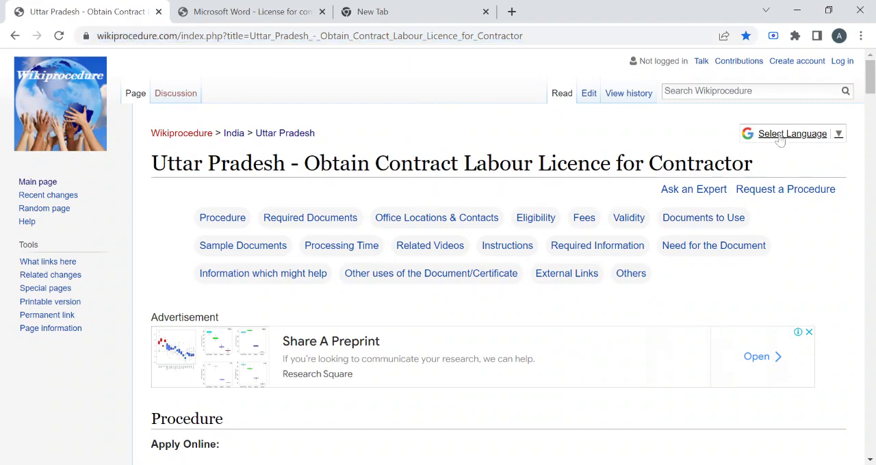
left_click(791, 134)
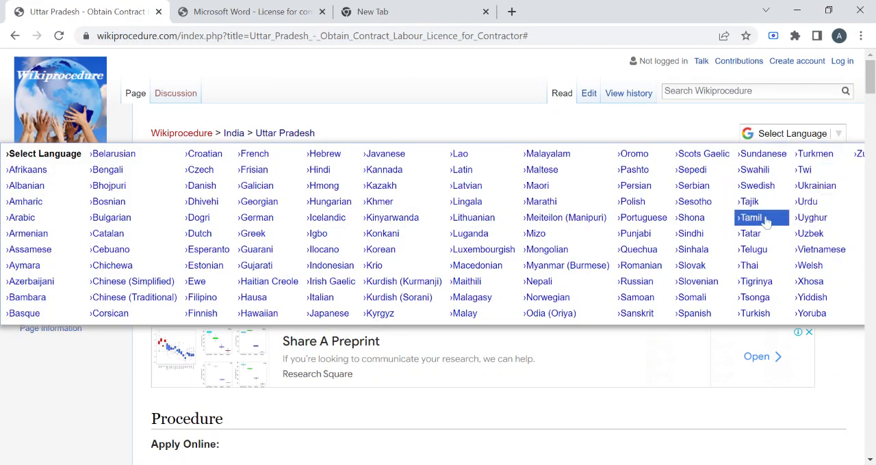
mouse_move(472, 217)
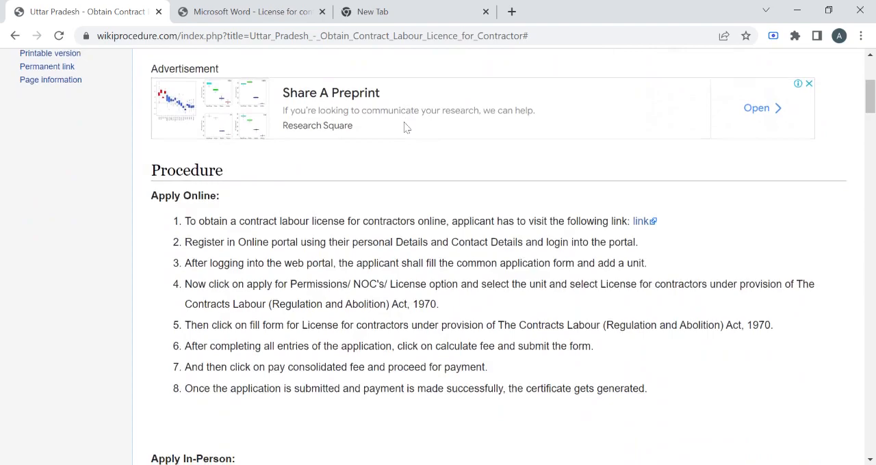
scroll("down", 3)
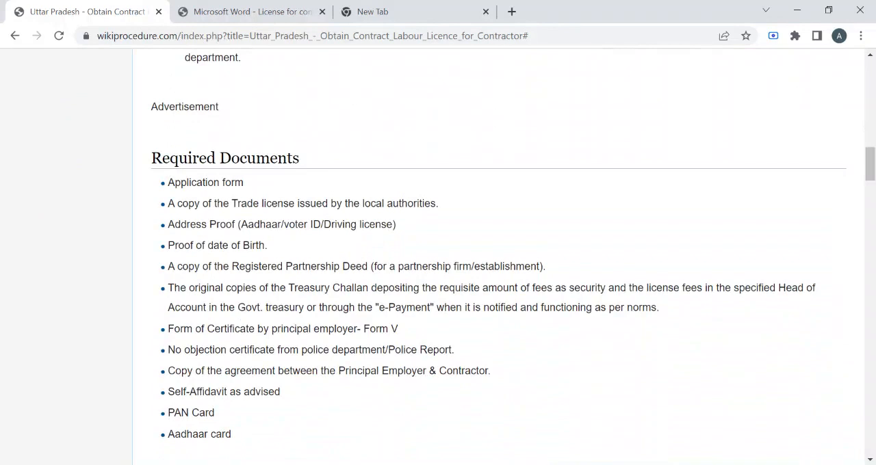
double_click(225, 159)
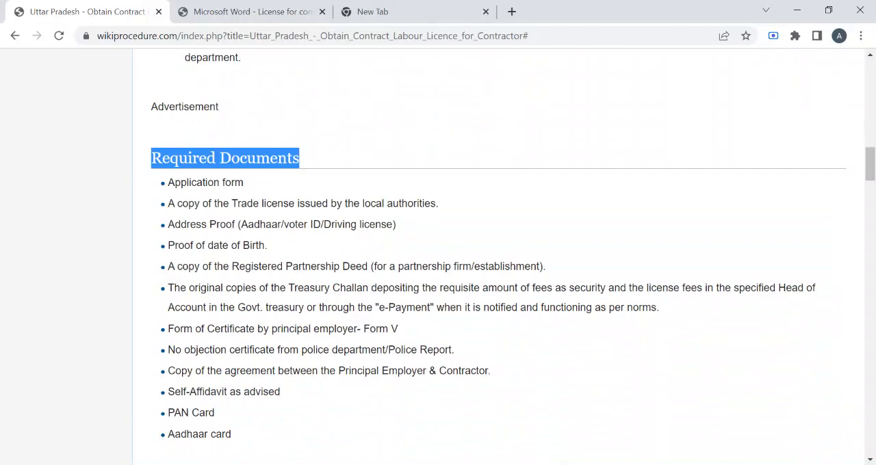
left_click(381, 156)
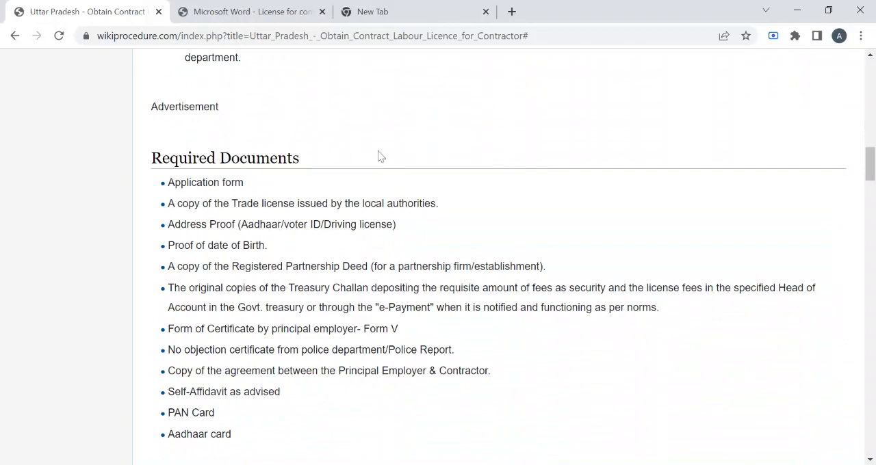
mouse_move(186, 236)
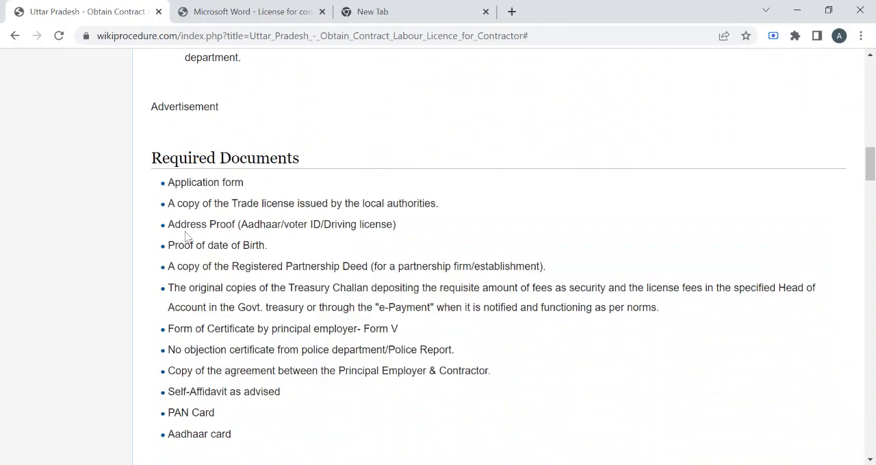
scroll("down", 3)
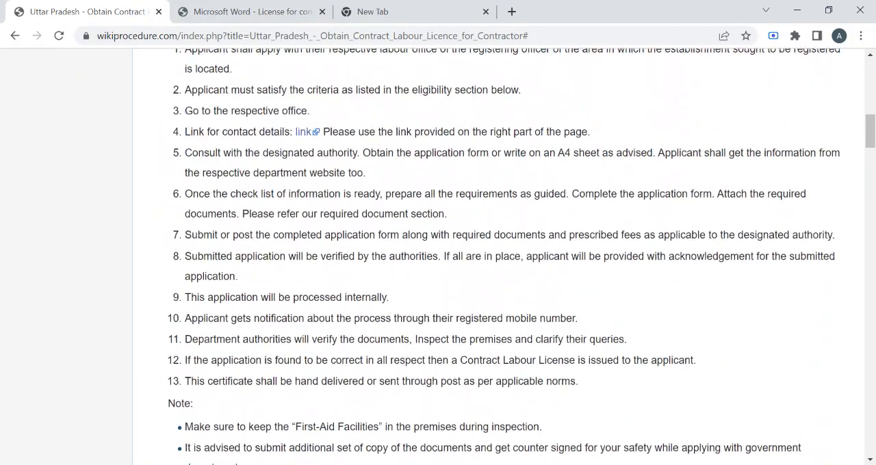
scroll("up", 3)
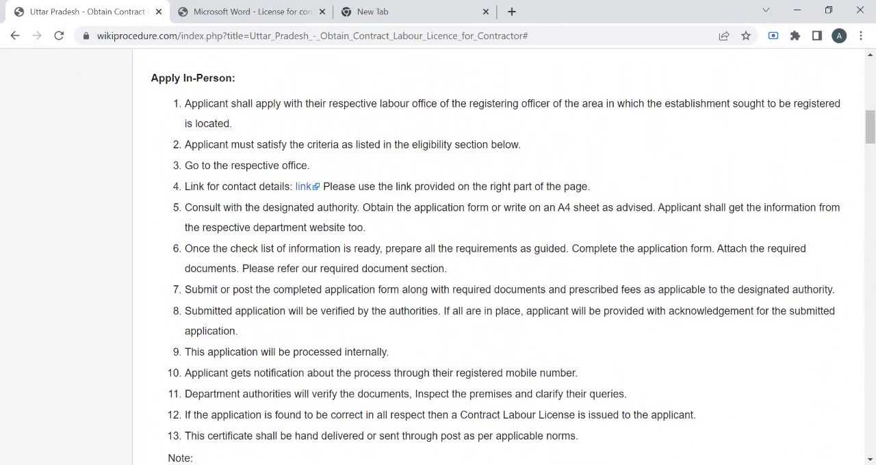
left_click_drag(185, 187, 348, 291)
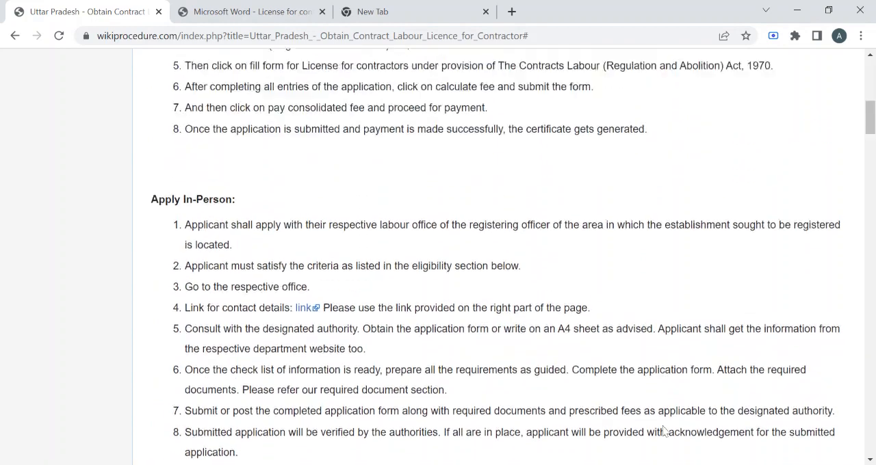
scroll("up", 3)
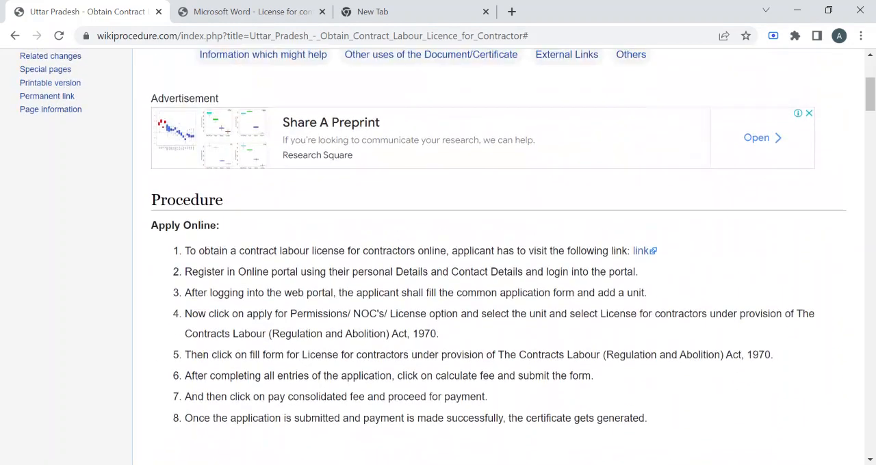
mouse_move(643, 263)
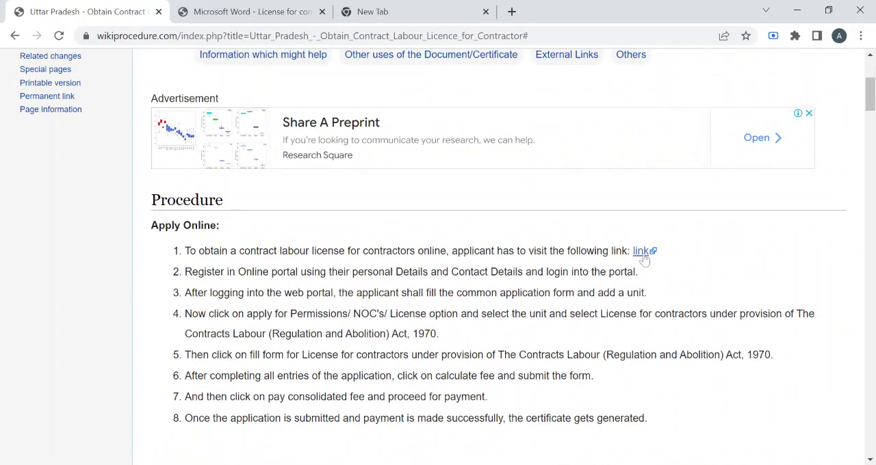
mouse_move(641, 252)
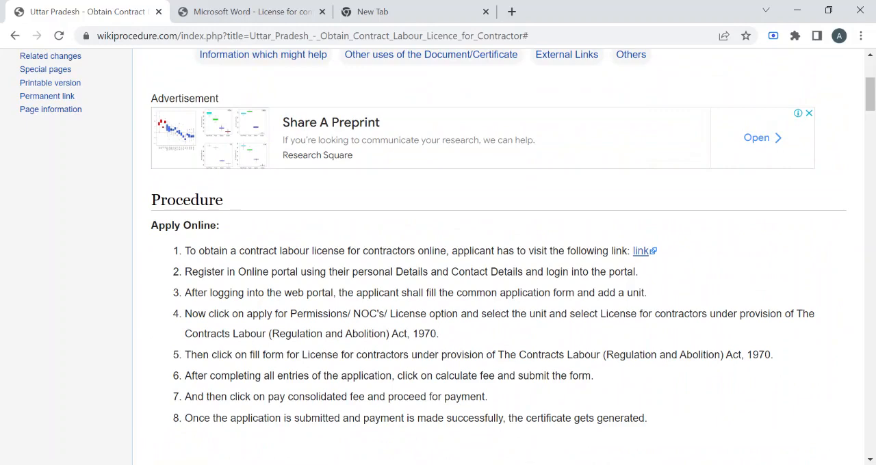
- Switch to the uplabour.gov.in PDF 'License for contractors under The Contracts Labour Act, 1970'
left_click(249, 11)
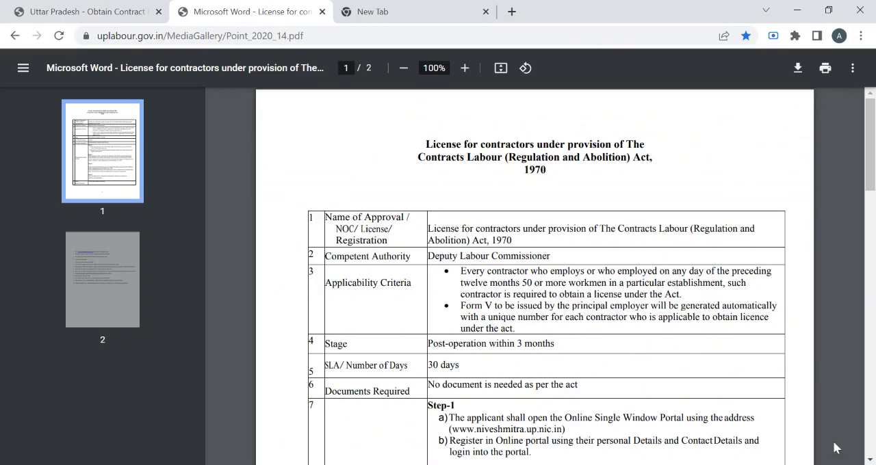
scroll("down", 3)
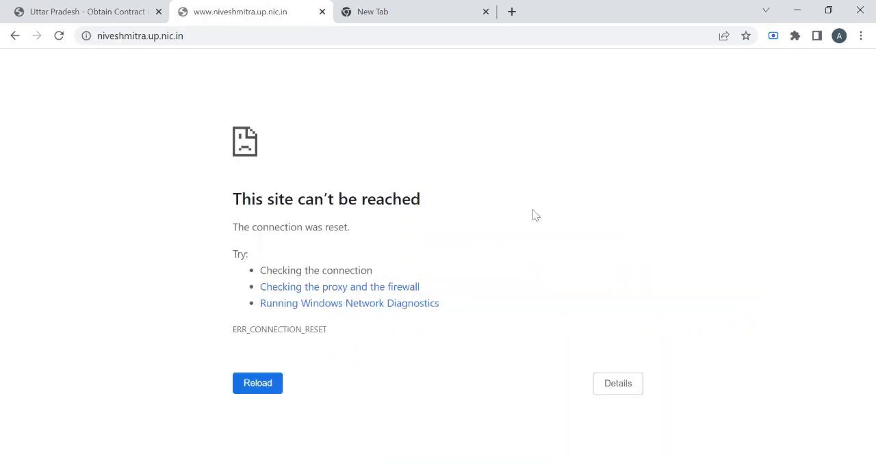
left_click(15, 35)
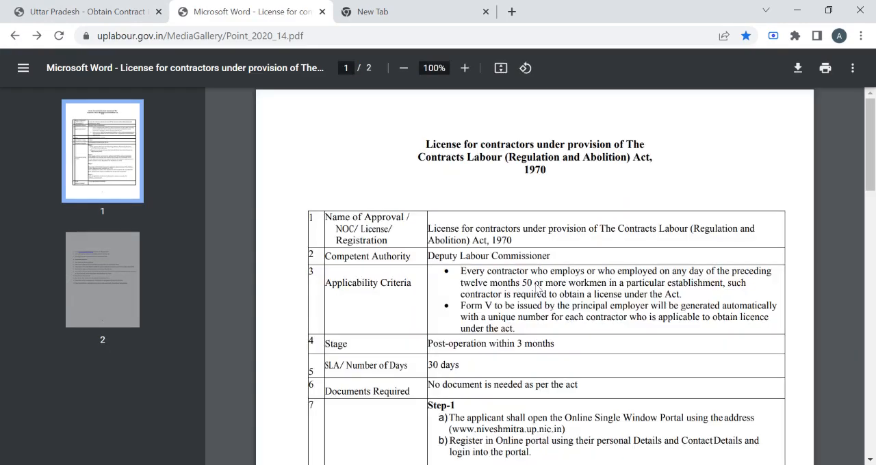
scroll("down", 3)
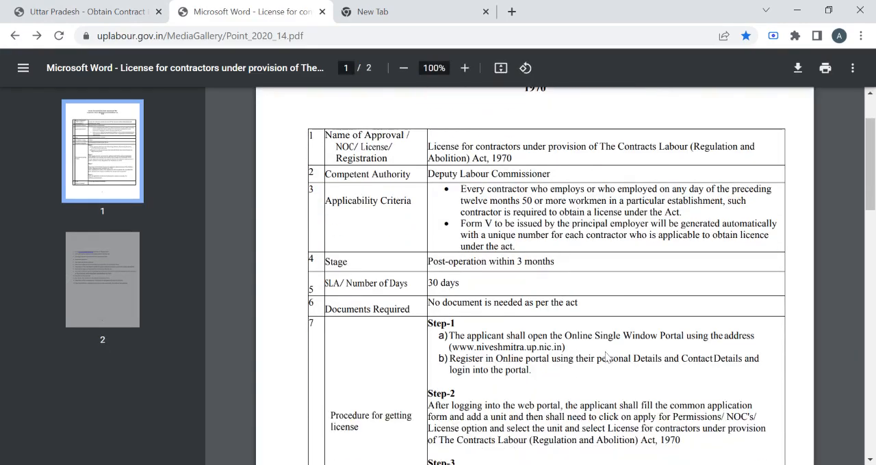
scroll("down", 3)
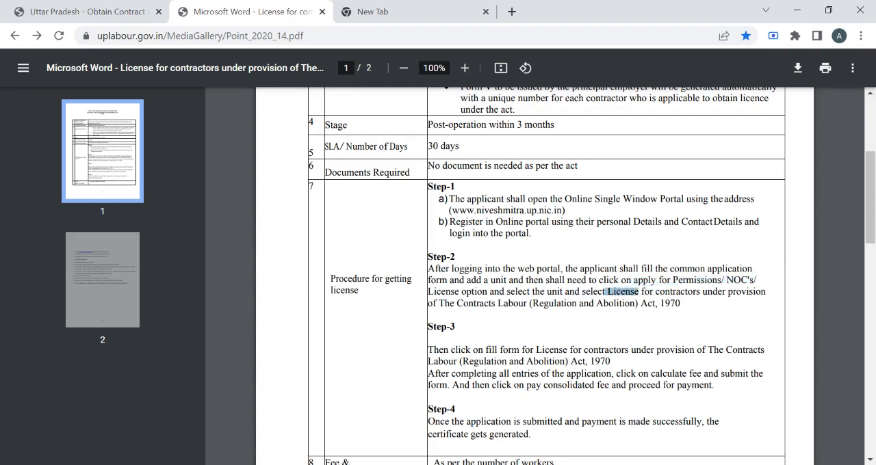
left_click_drag(614, 291, 681, 304)
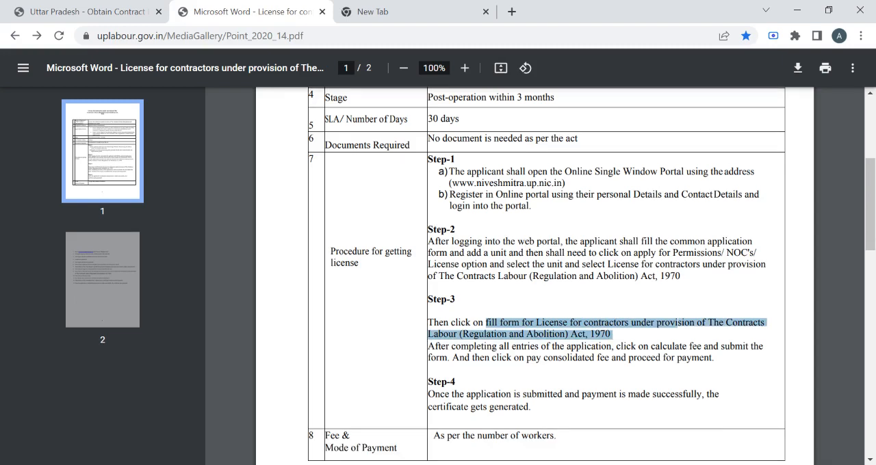
scroll("down", 3)
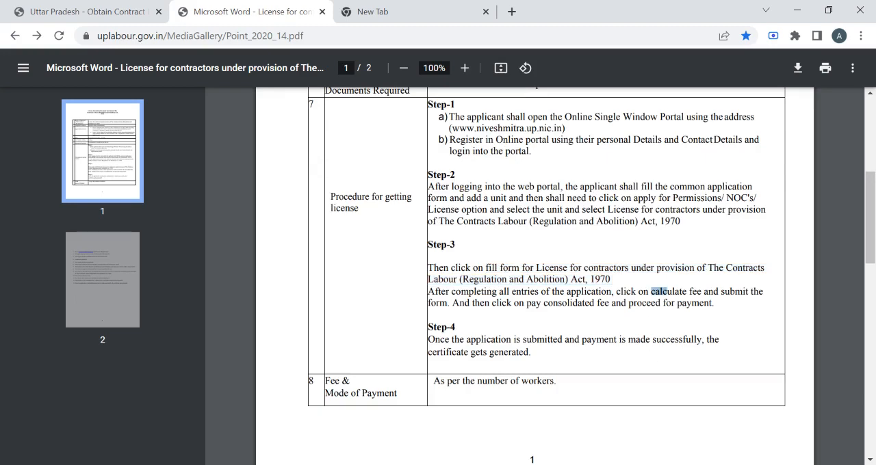
left_click_drag(652, 290, 700, 290)
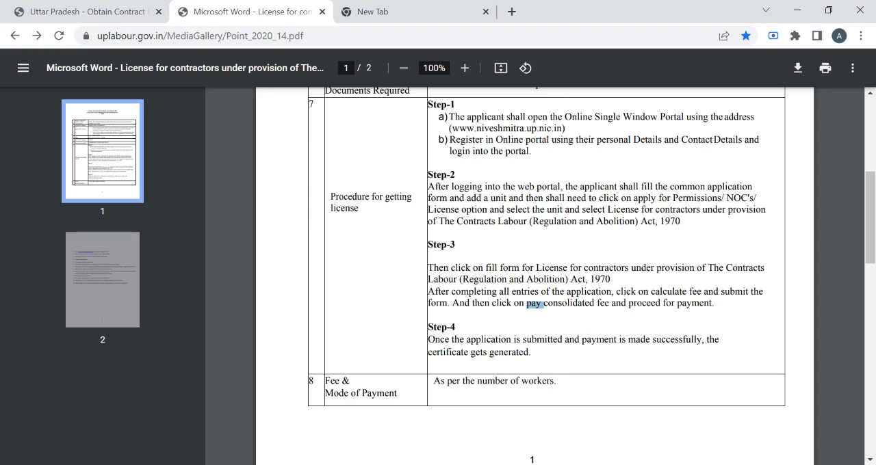
- Scroll the UP Labour PDF guide down to its second page
scroll("down", 3)
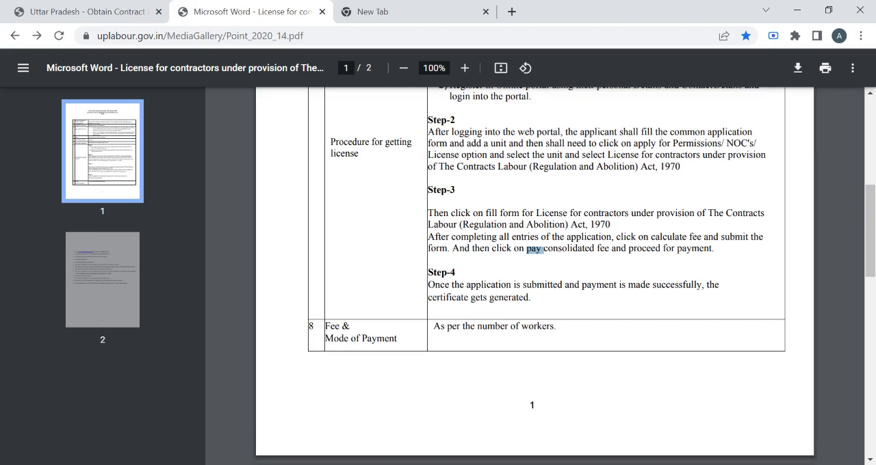
scroll("down", 3)
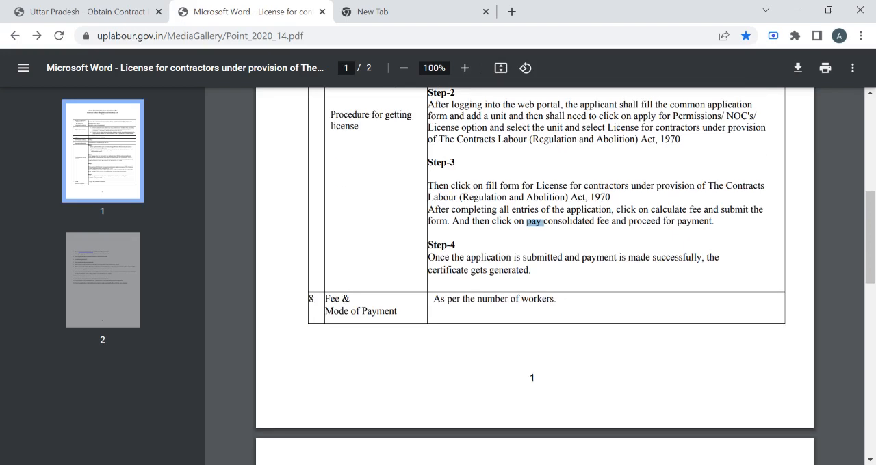
scroll("down", 3)
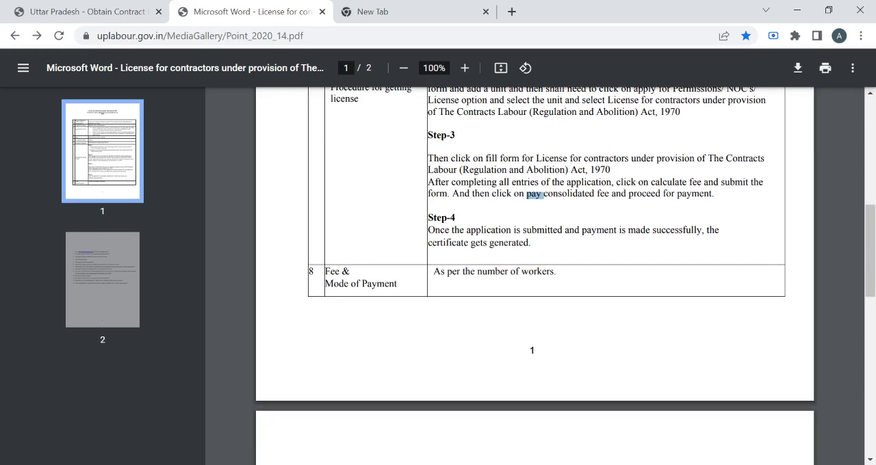
scroll("down", 3)
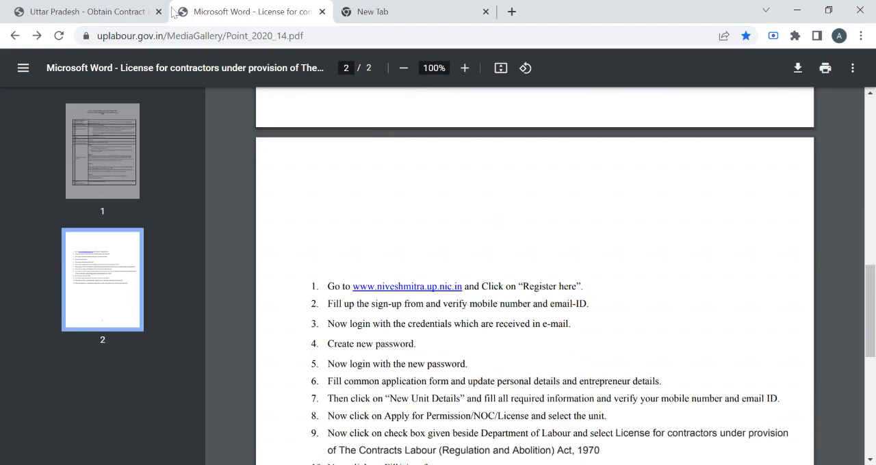
- Return to the Wikiprocedure article and highlight the Office Locations & Contacts heading
left_click(82, 11)
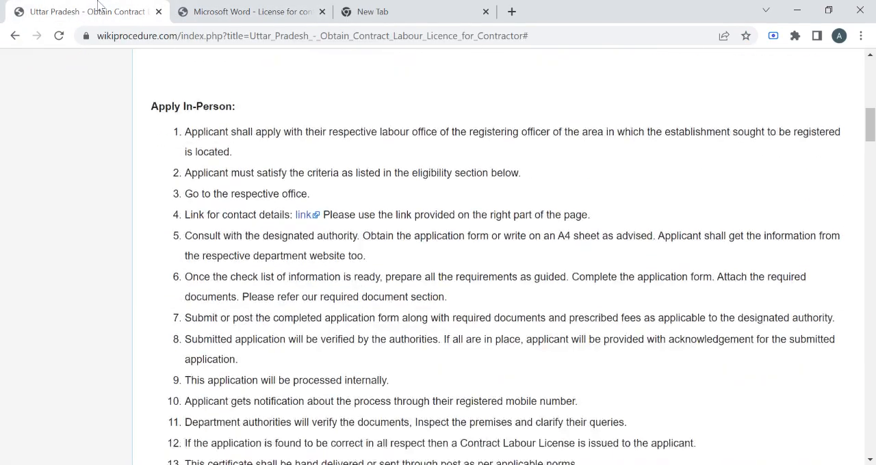
scroll("down", 3)
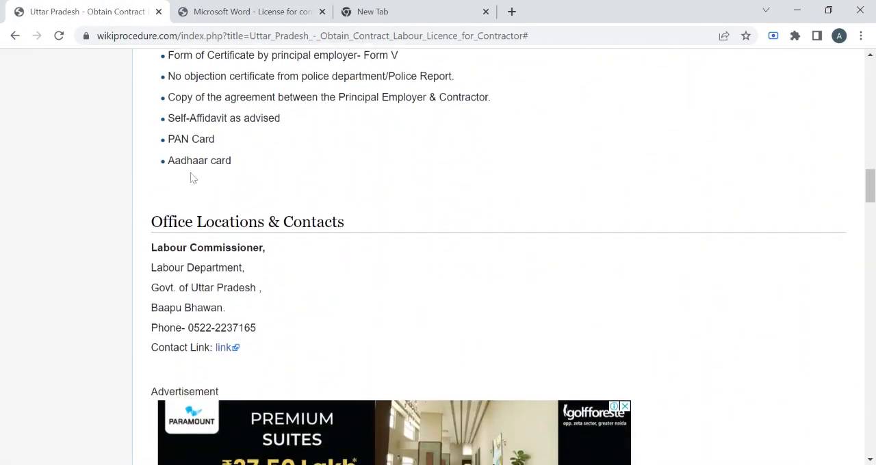
double_click(246, 222)
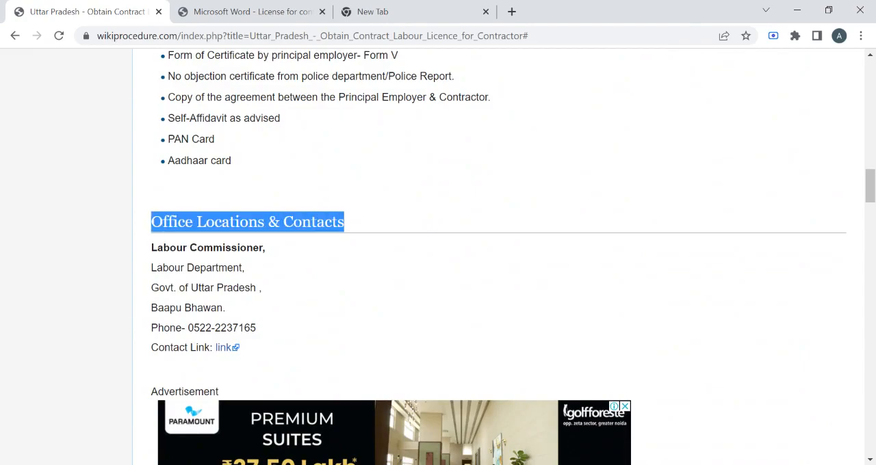